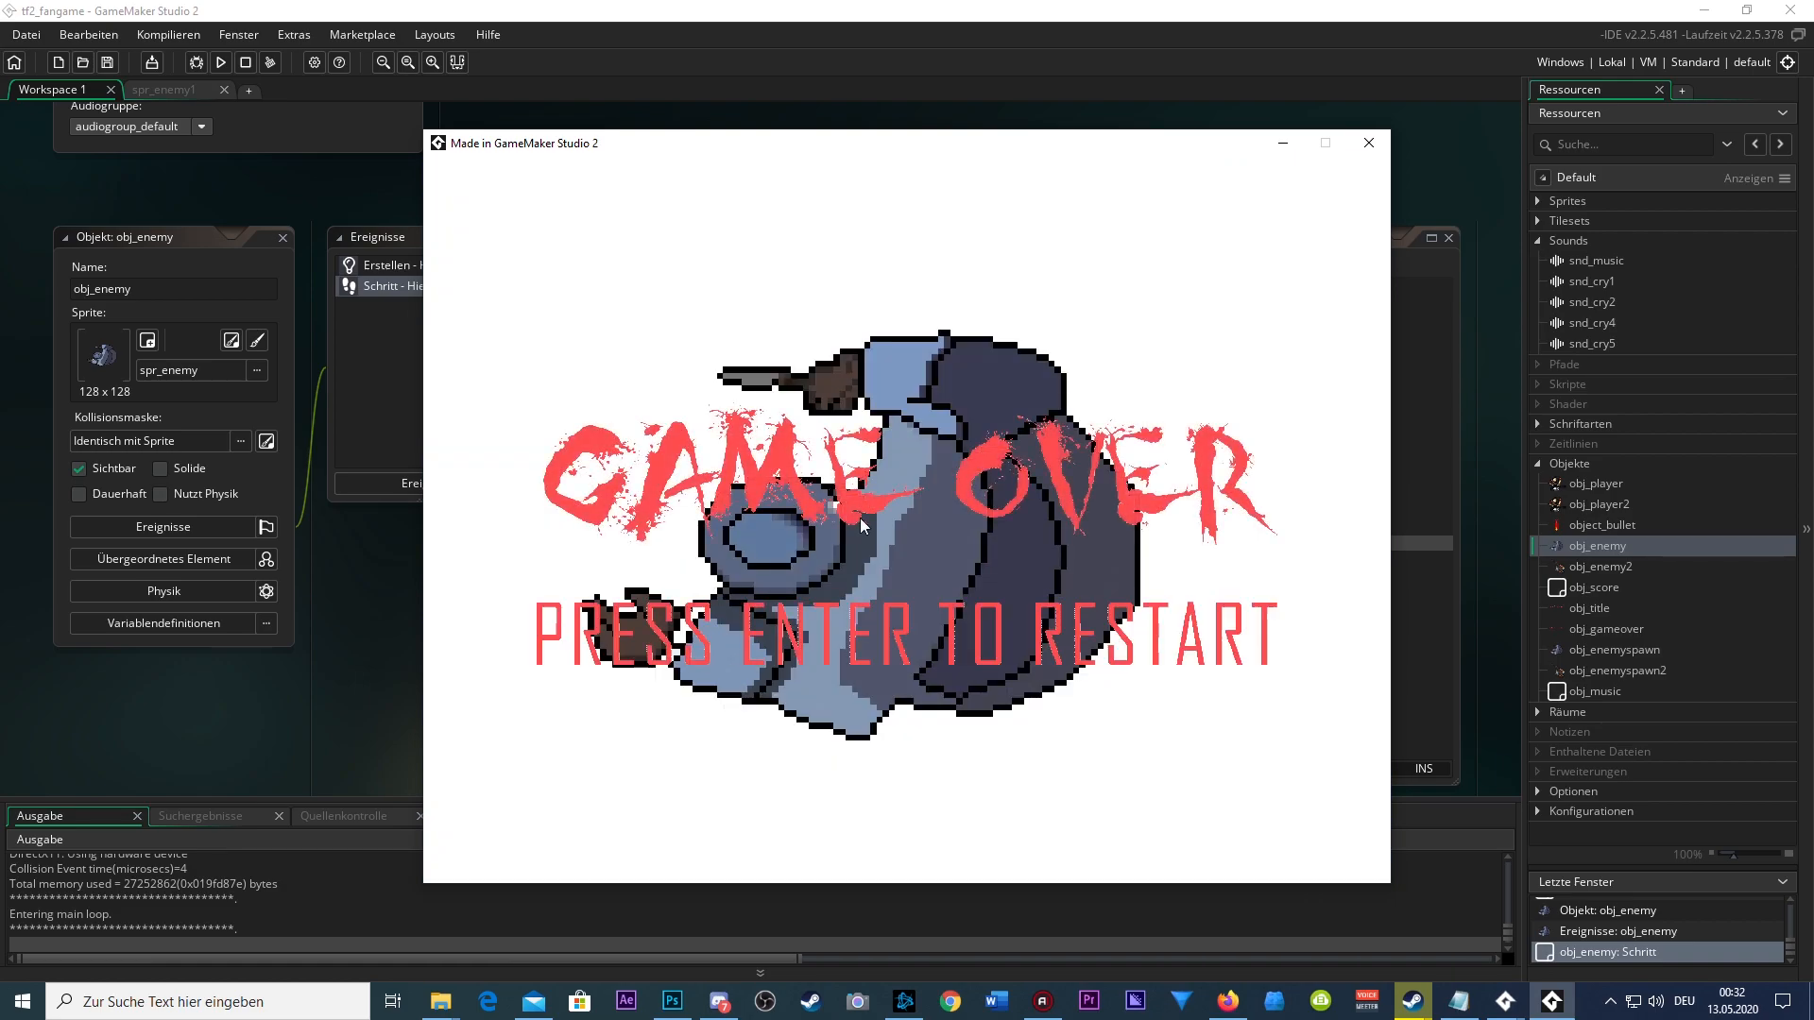
# Restart from the game-over screen, end the run, and relaunch the shooter for another playtest
pyautogui.press('enter')
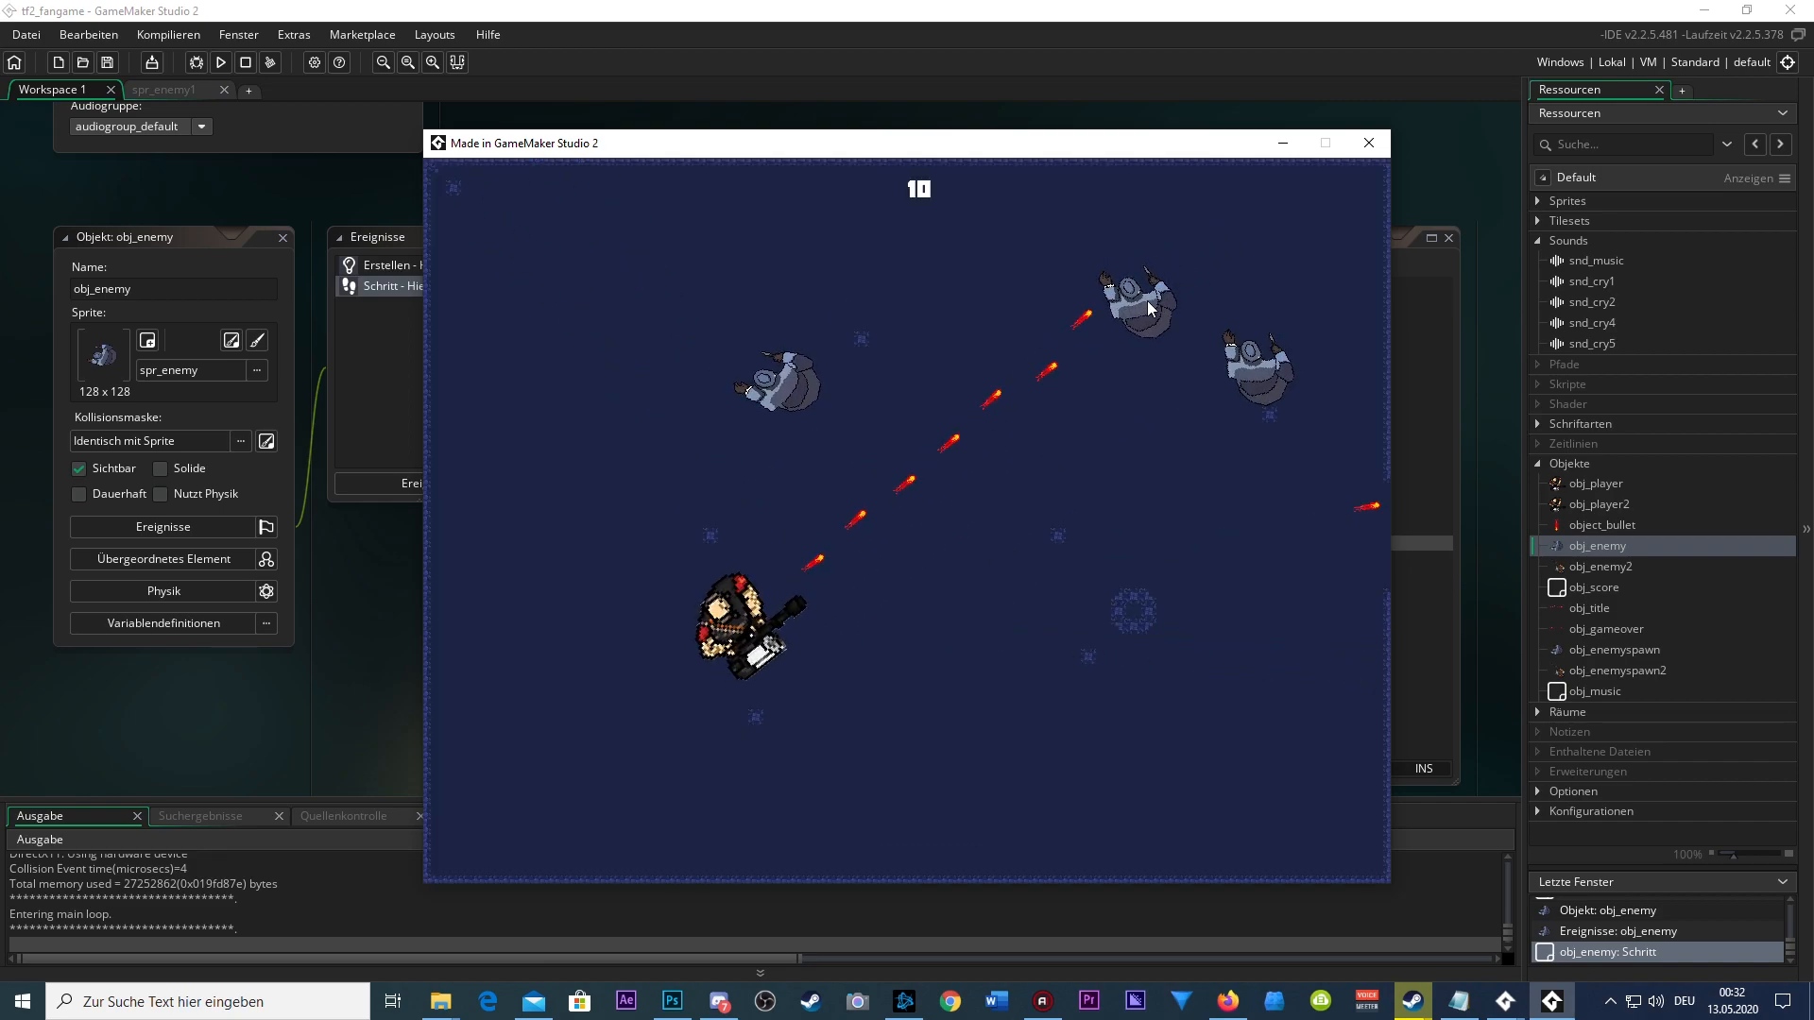
pyautogui.click(1601, 567)
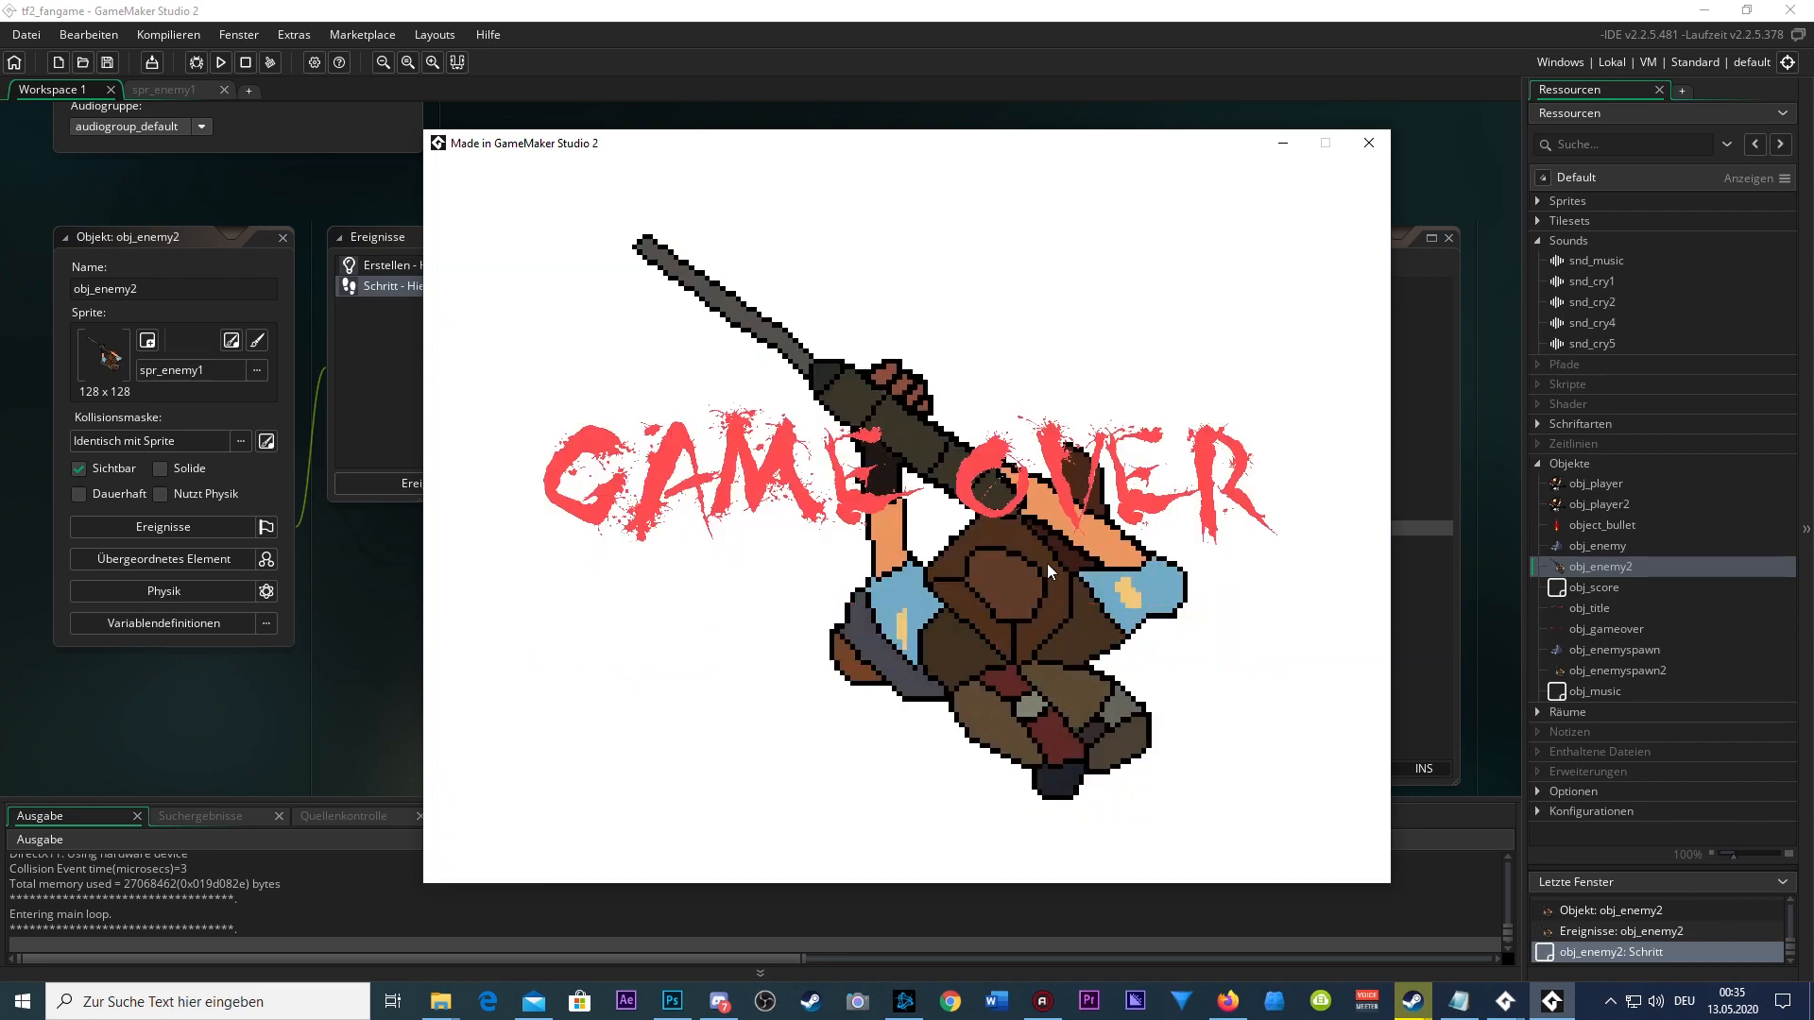
pyautogui.click(1368, 144)
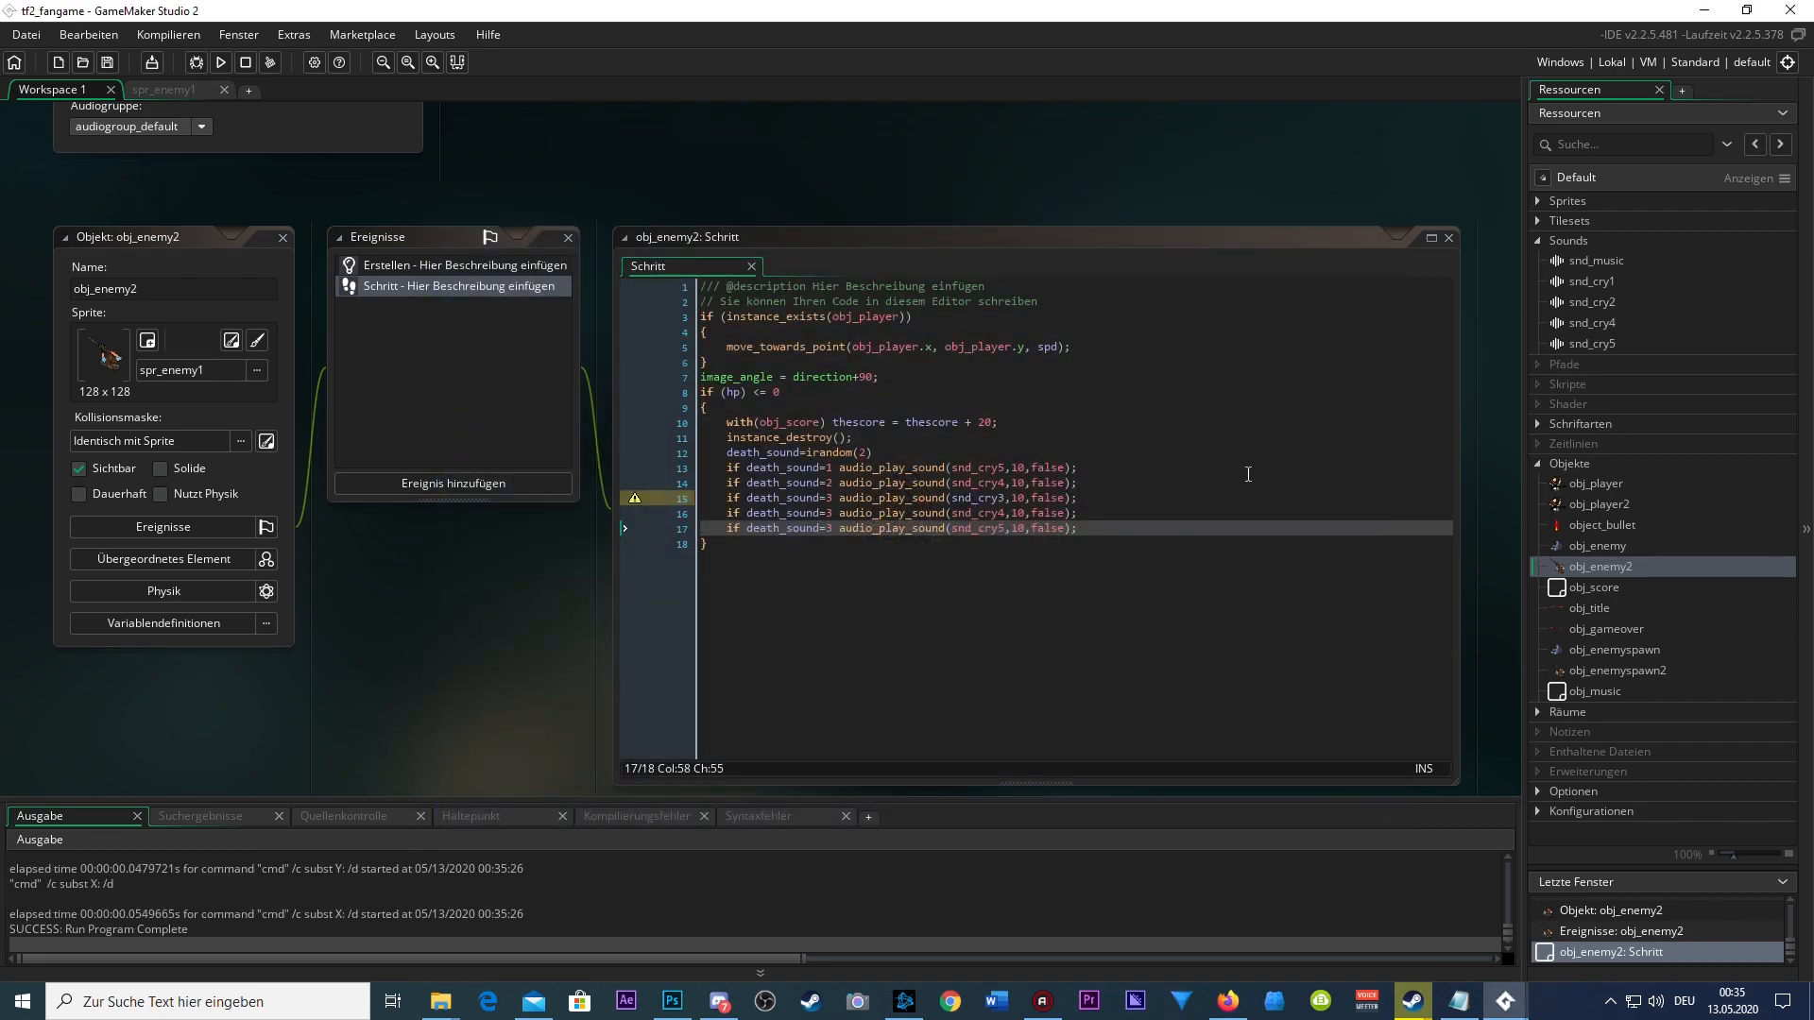
pyautogui.click(219, 60)
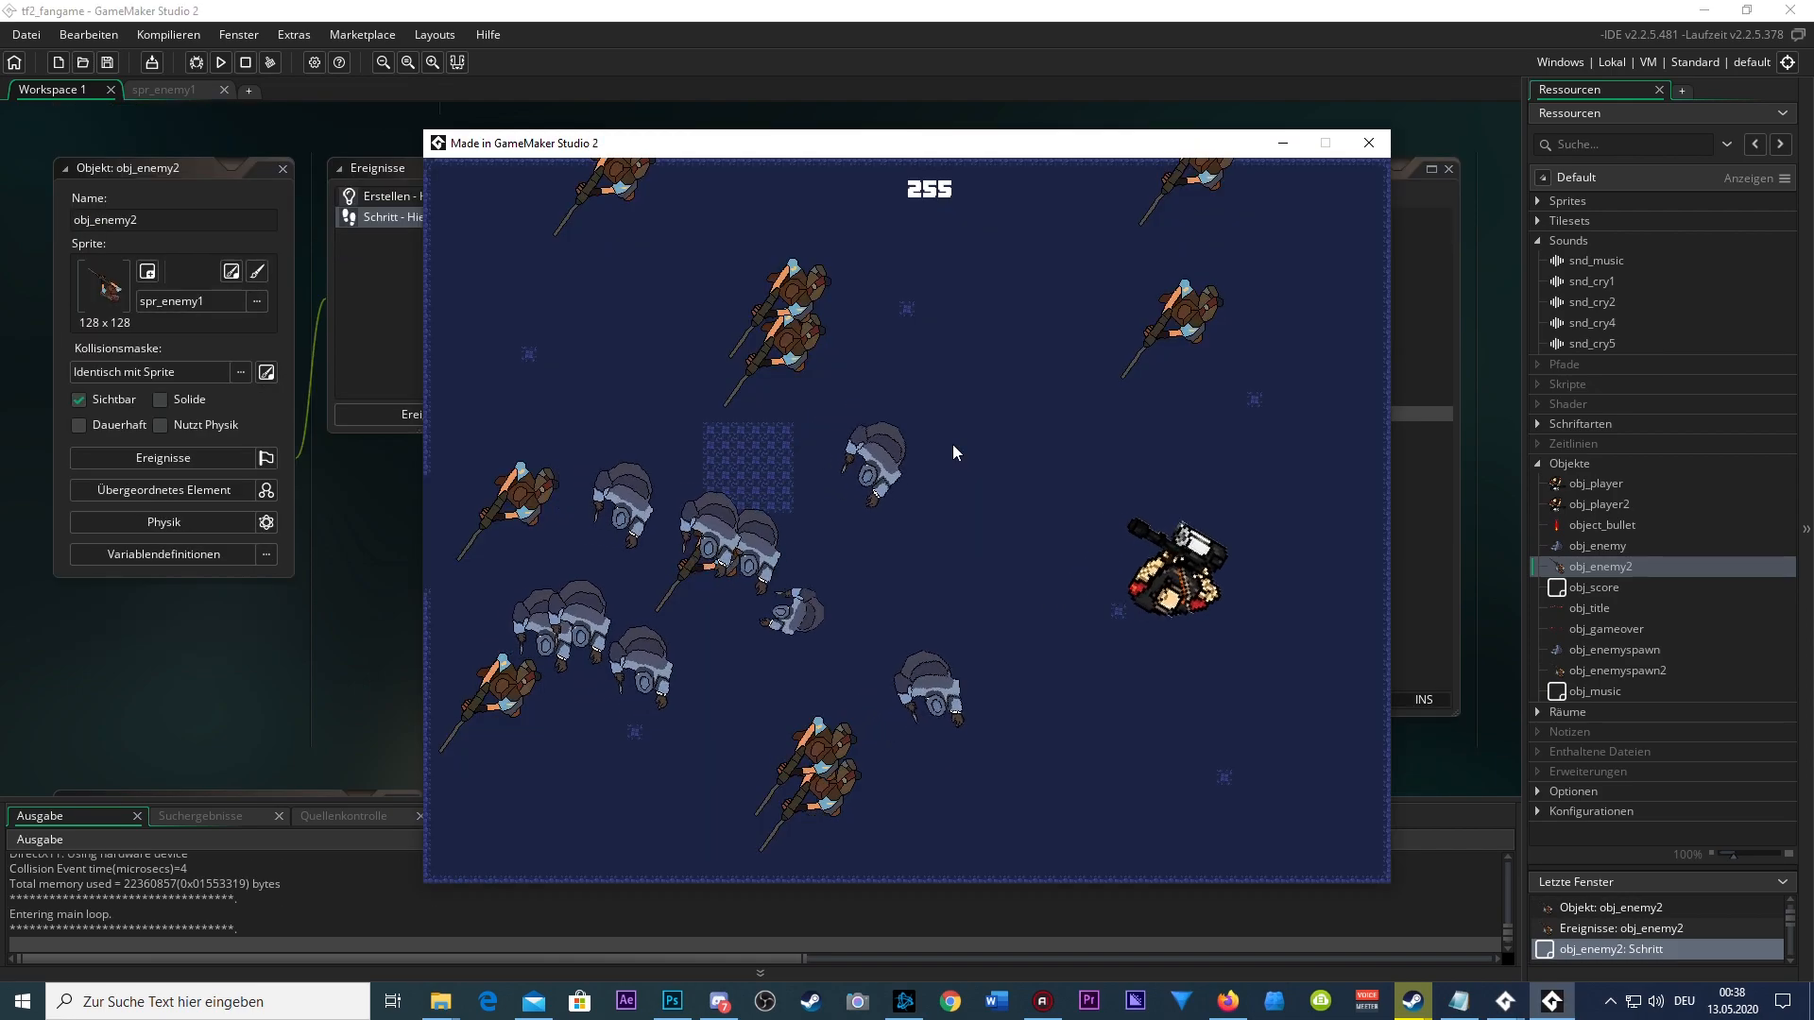